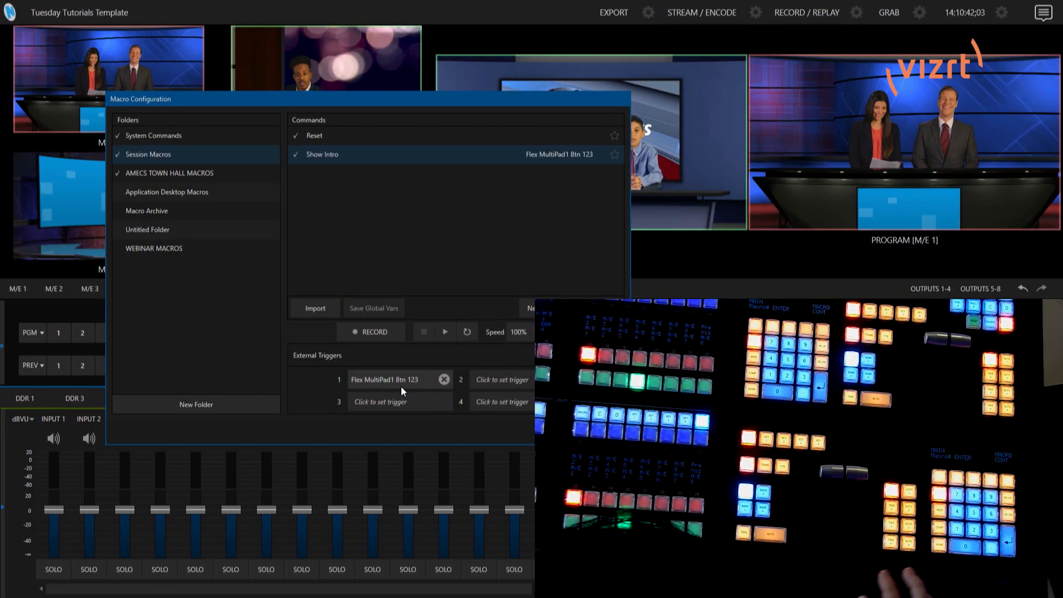
# Step: Remove the unwanted Flex MultiPad2 trigger so Show Intro keeps only MultiPad1 Btn 123
pyautogui.click(380, 401)
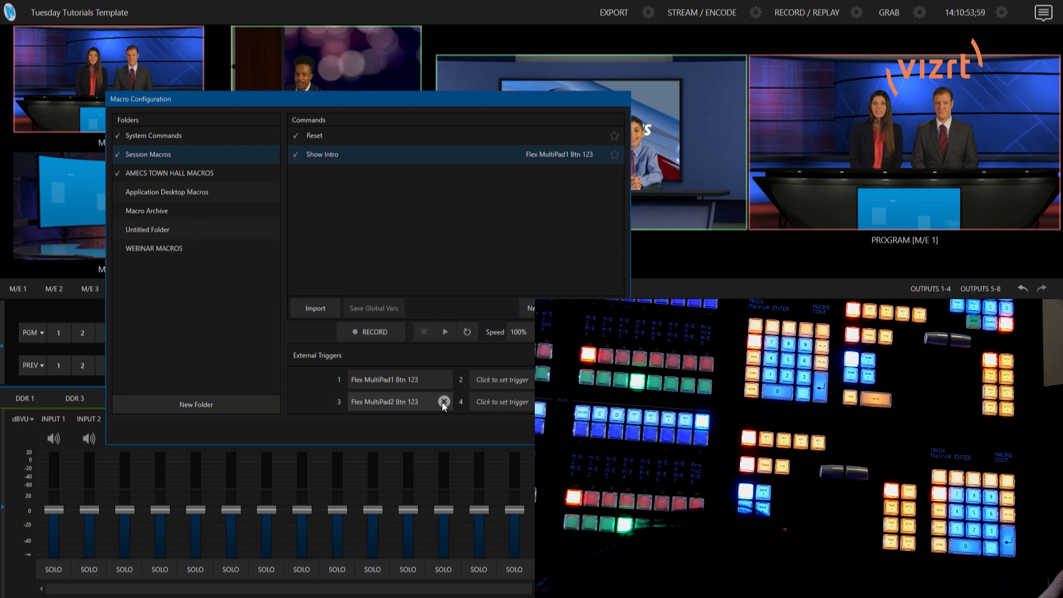
pyautogui.click(444, 401)
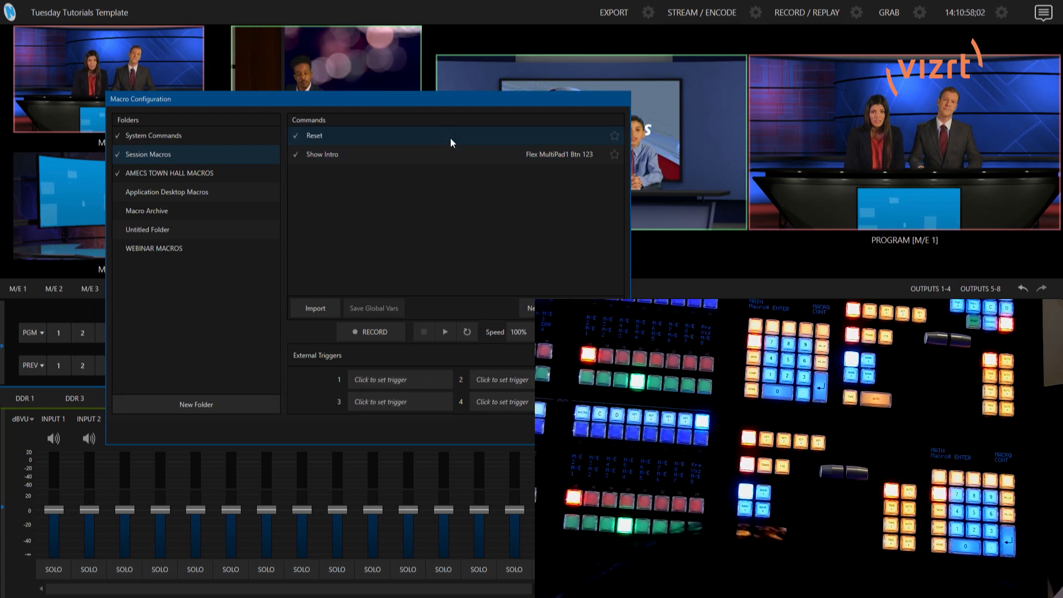
# Step: Assign Flex MultiPad2 Btn 124 as the Reset macro's external trigger
pyautogui.click(380, 379)
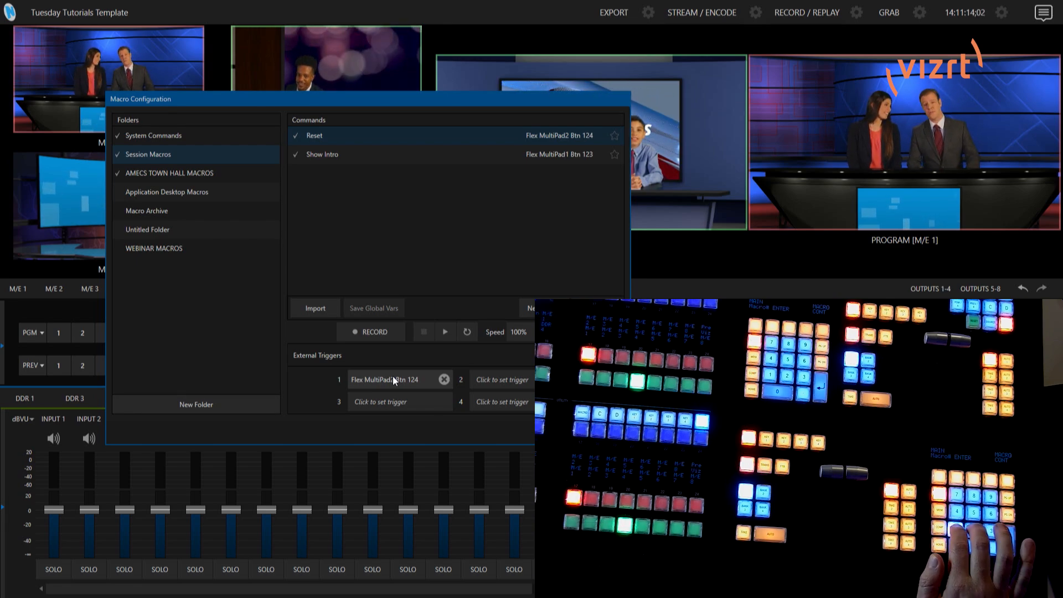
# Step: Fire Show Intro from the MultiPad button, bringing the Todays Headlines lower third onto program output
pyautogui.click(322, 154)
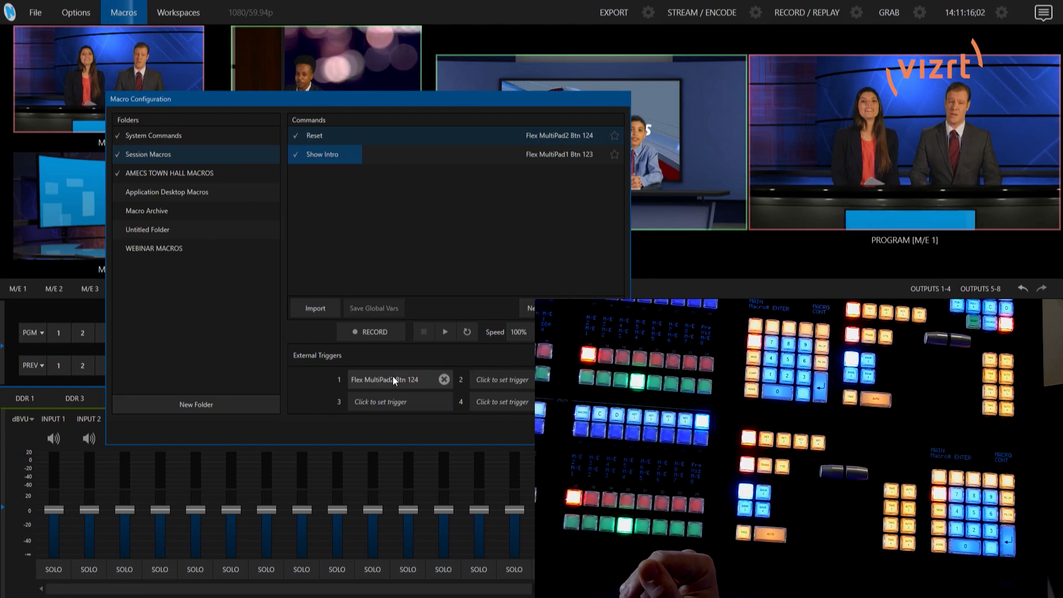
pyautogui.click(322, 154)
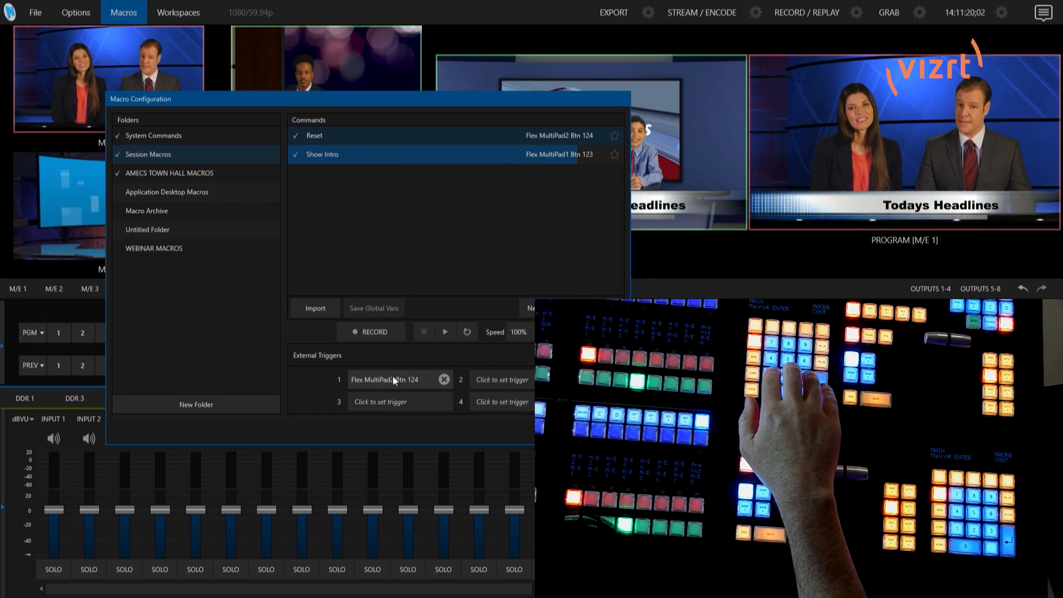
pyautogui.click(444, 331)
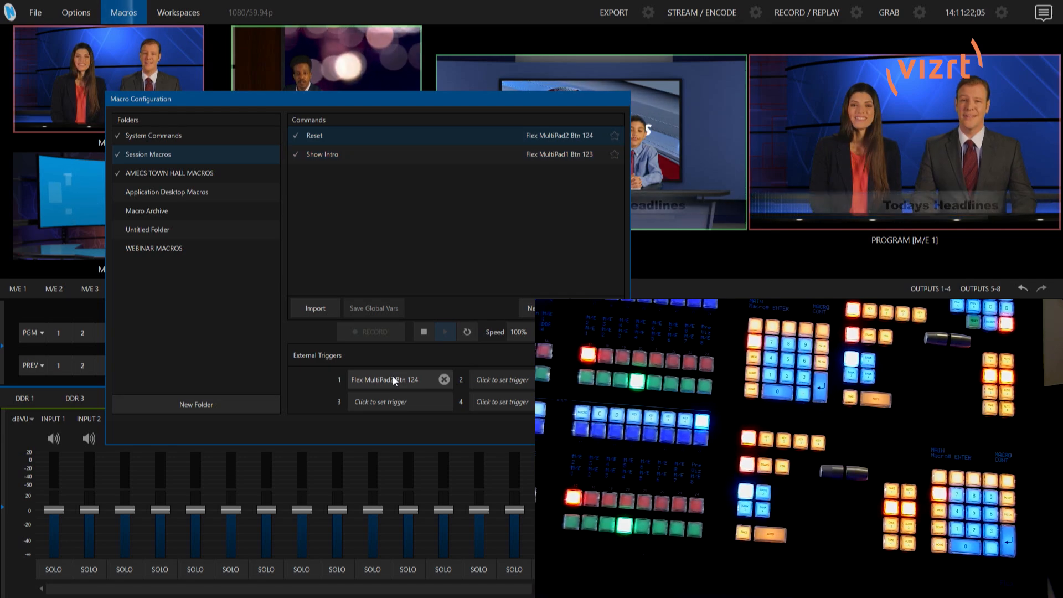